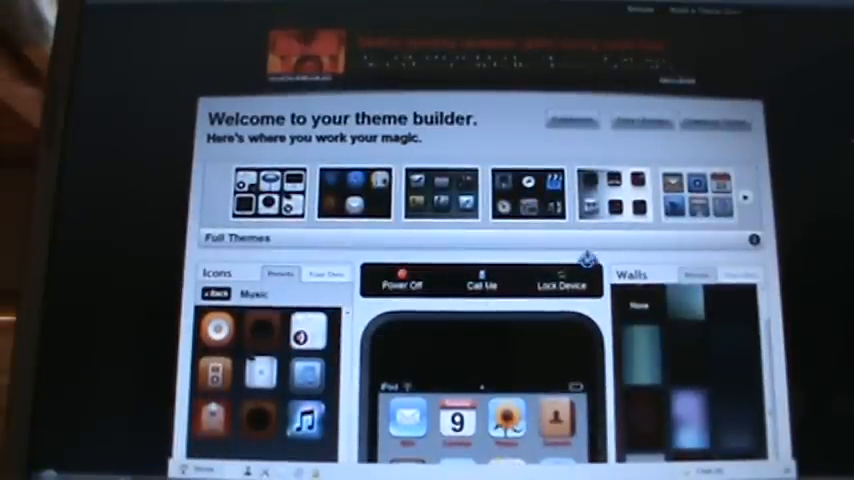
# Browse the preset icons and assign new custom icons to several home-screen apps.
pyautogui.scroll(-3)
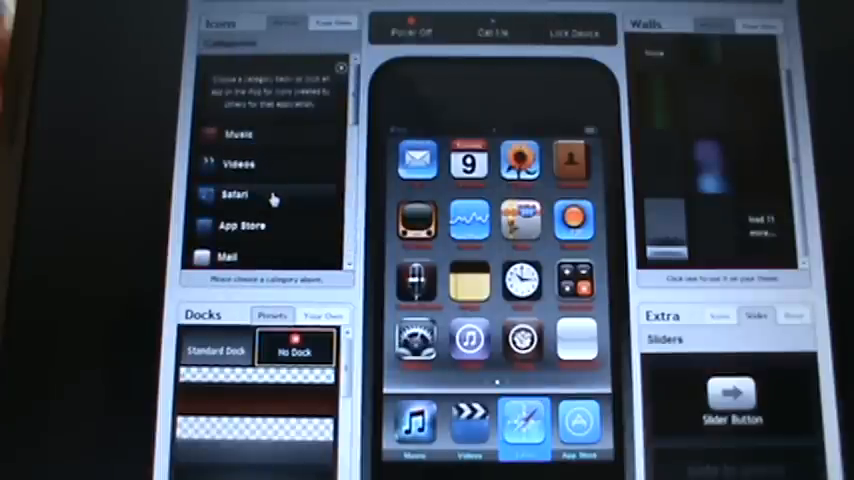
# Lock the device preview to show the lock screen and its slider customisation options.
pyautogui.click(234, 194)
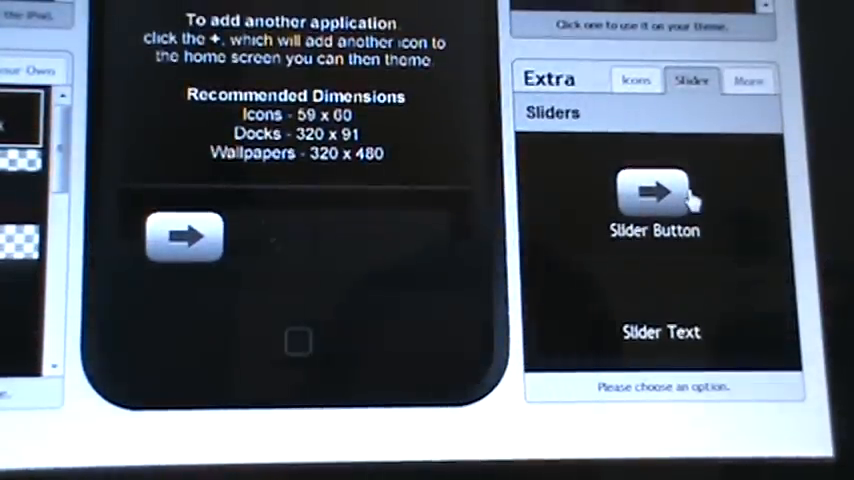
# Choose the silver Apple-logo design from the preset slider gallery as the unlock slider button.
pyautogui.click(655, 205)
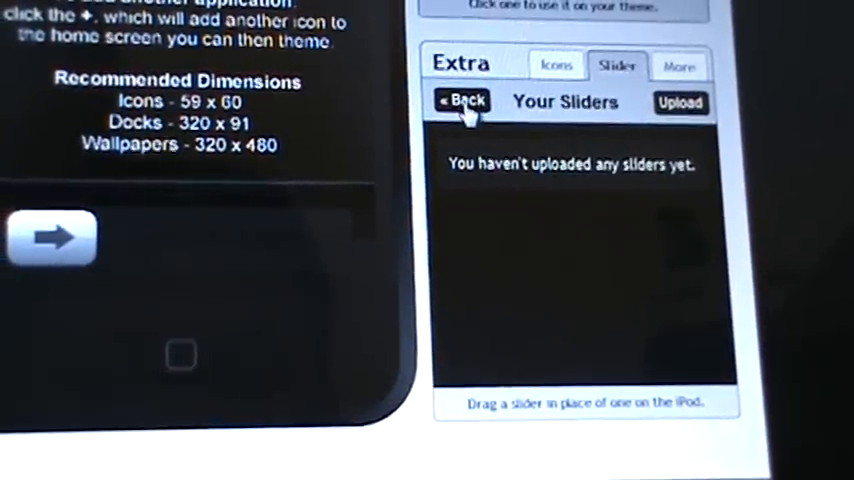
pyautogui.click(462, 101)
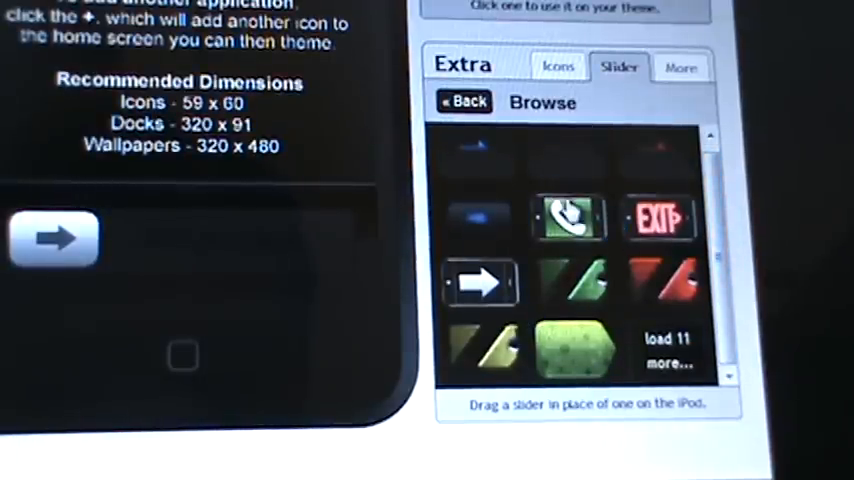
pyautogui.click(668, 350)
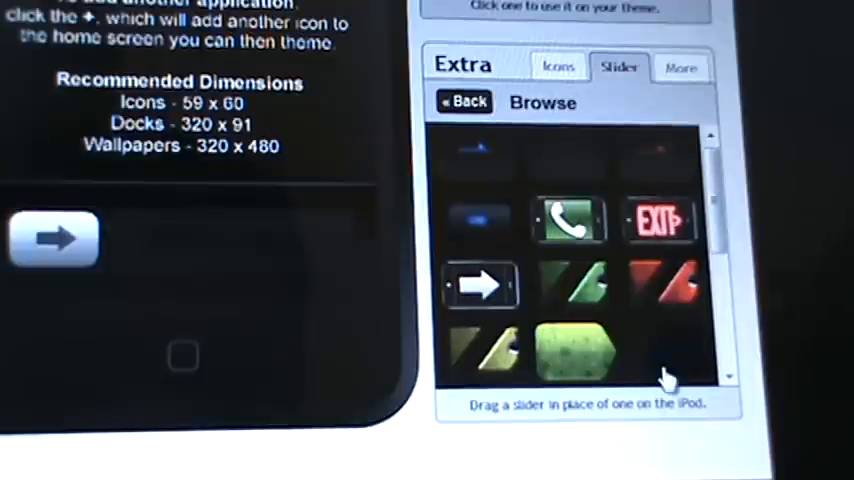
pyautogui.scroll(-3)
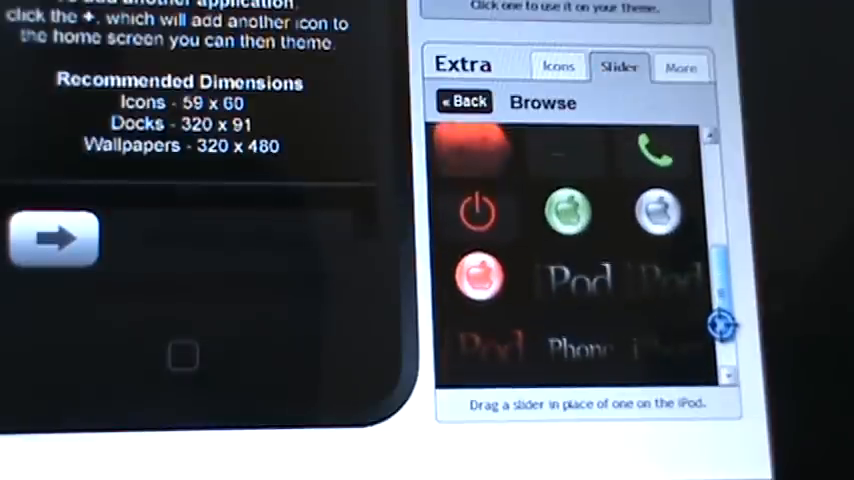
pyautogui.scroll(-3)
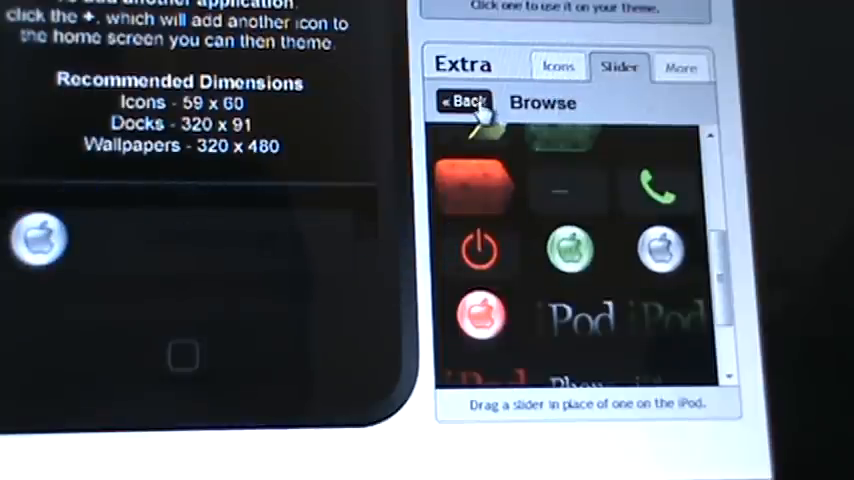
pyautogui.click(462, 101)
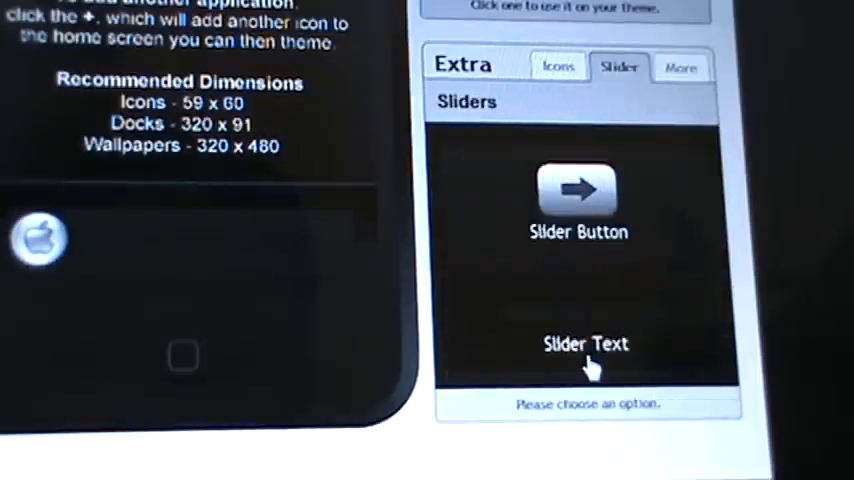
# Set the unlock slider text, entering 'Youtu' in the first field.
pyautogui.click(586, 343)
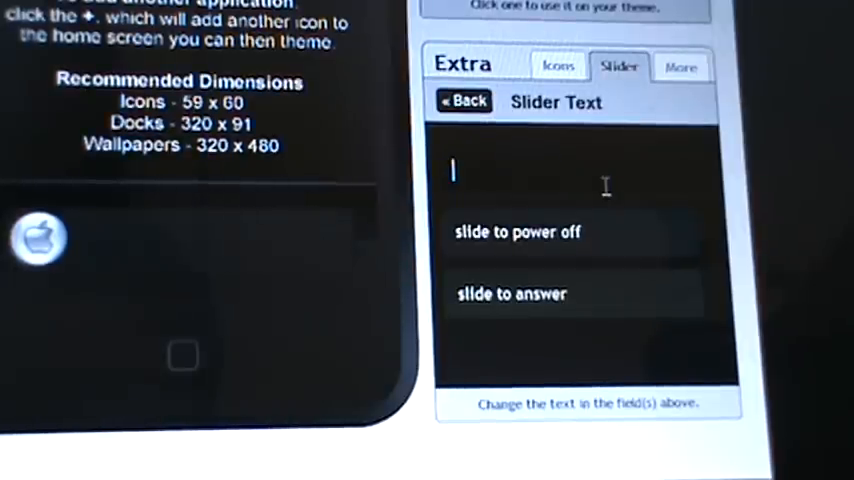
pyautogui.write('Youtu')
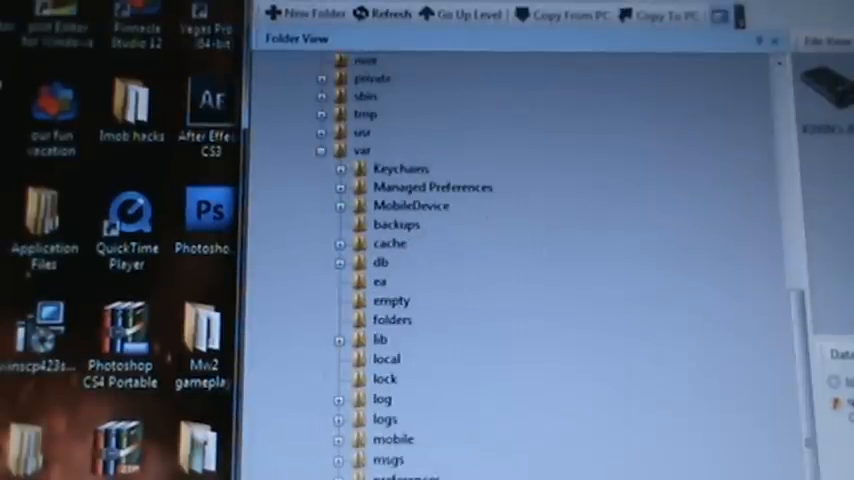
# Expand var/stash in the folder tree and open its Themes folder.
pyautogui.scroll(-3)
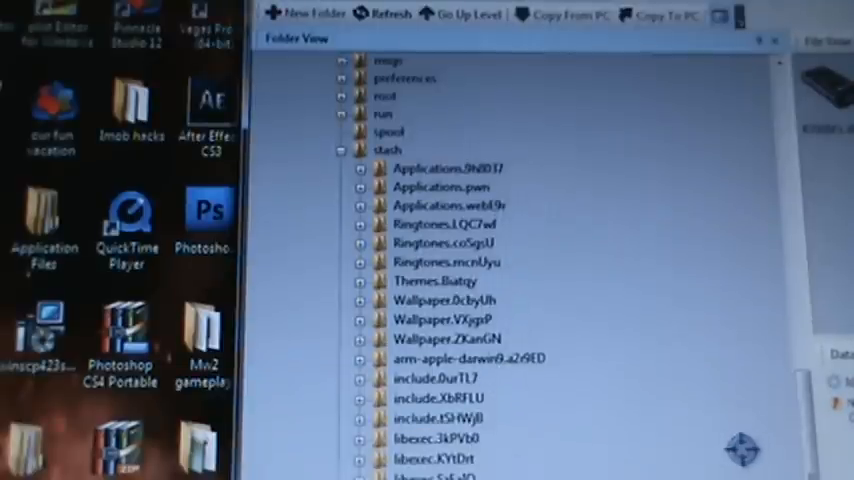
pyautogui.click(435, 281)
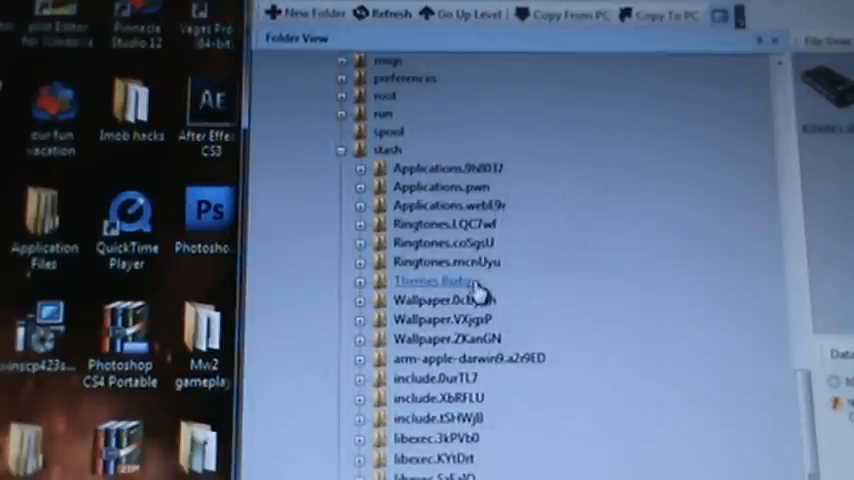